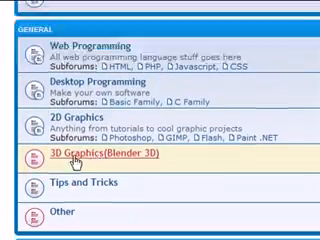
{"action": "scroll", "scroll_direction": "down", "scroll_amount": 3}
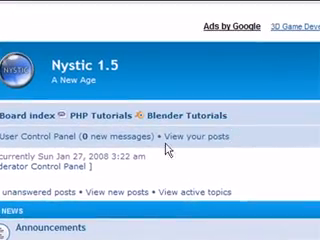
{"action": "scroll", "scroll_direction": "down", "scroll_amount": 3}
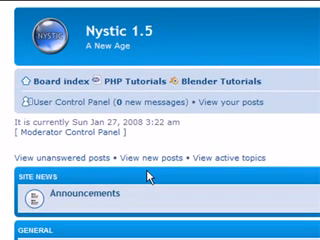
{"action": "mouse_move", "coordinate": [224, 136]}
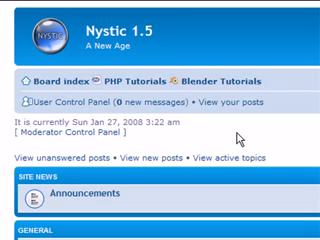
{"action": "scroll", "scroll_direction": "down", "scroll_amount": 3}
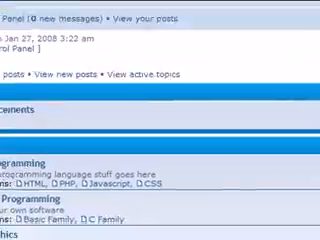
{"action": "scroll", "scroll_direction": "down", "scroll_amount": 3}
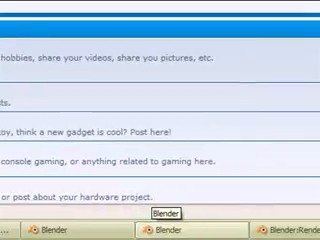